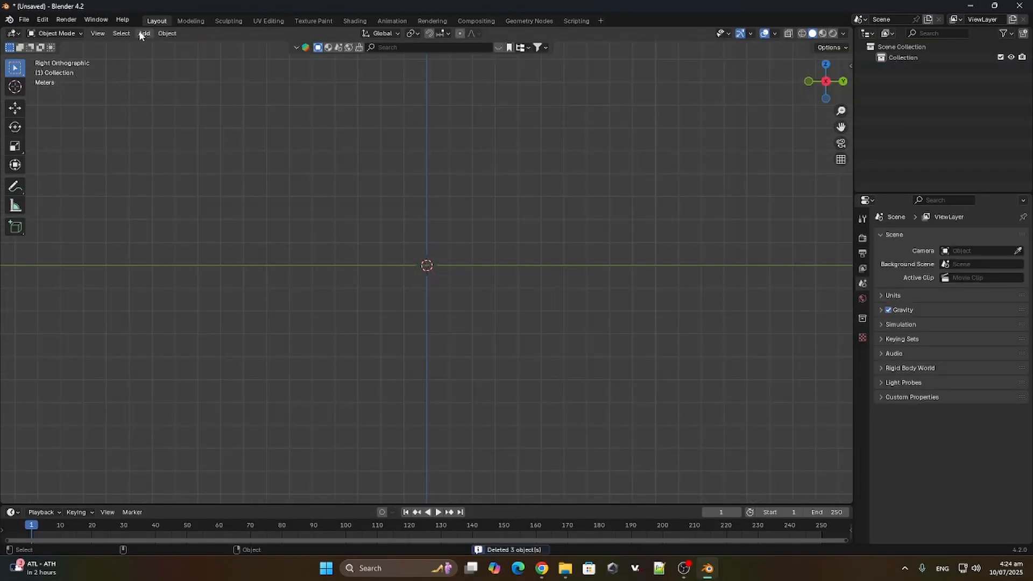
Add the AK-47 reference photo to the scene as an empty image.
{"action": "left_click", "coordinate": [143, 33]}
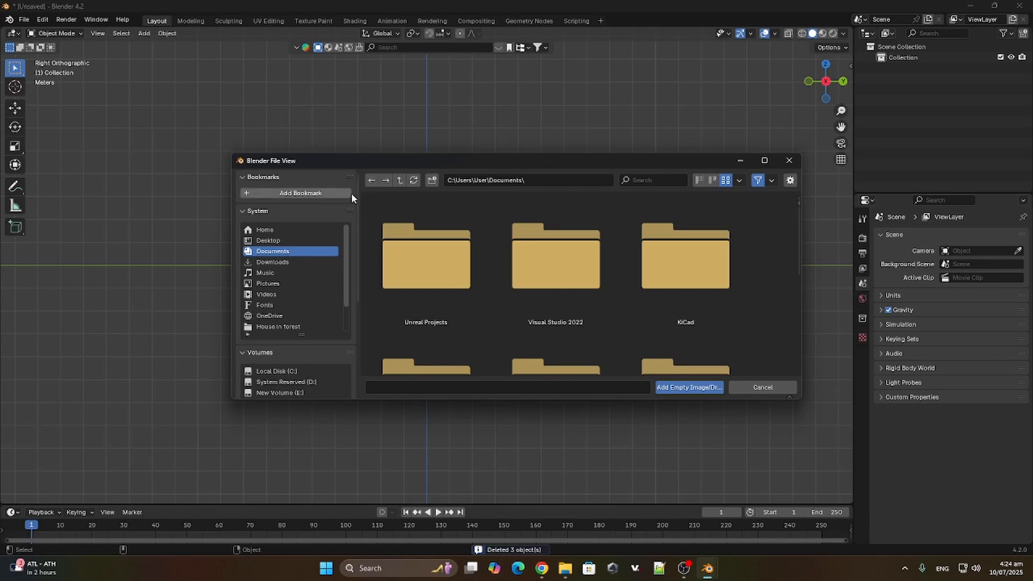
{"action": "left_click", "coordinate": [688, 387]}
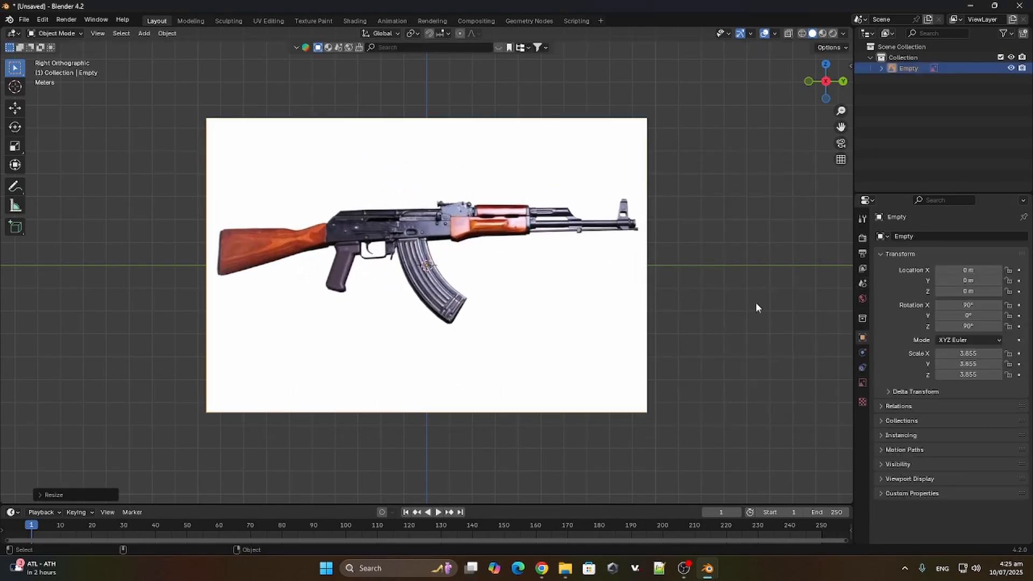